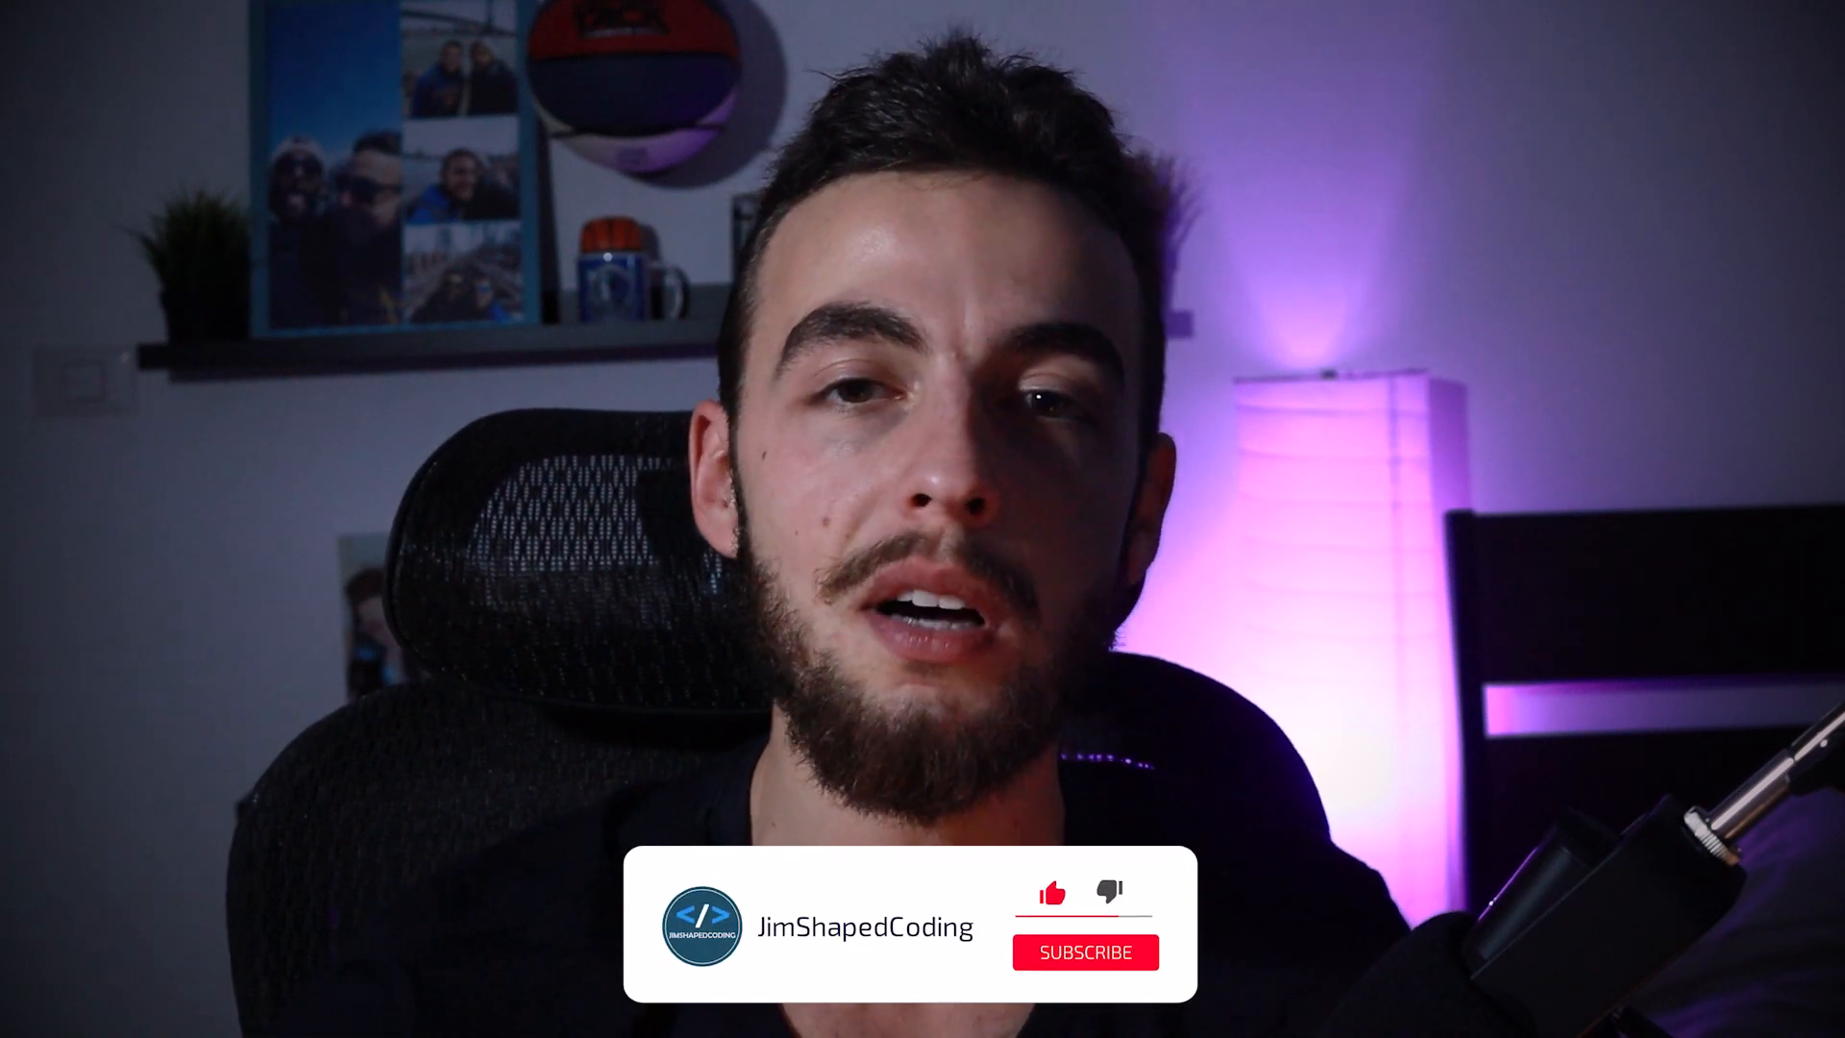
{"action": "left_click", "coordinate": [1085, 951]}
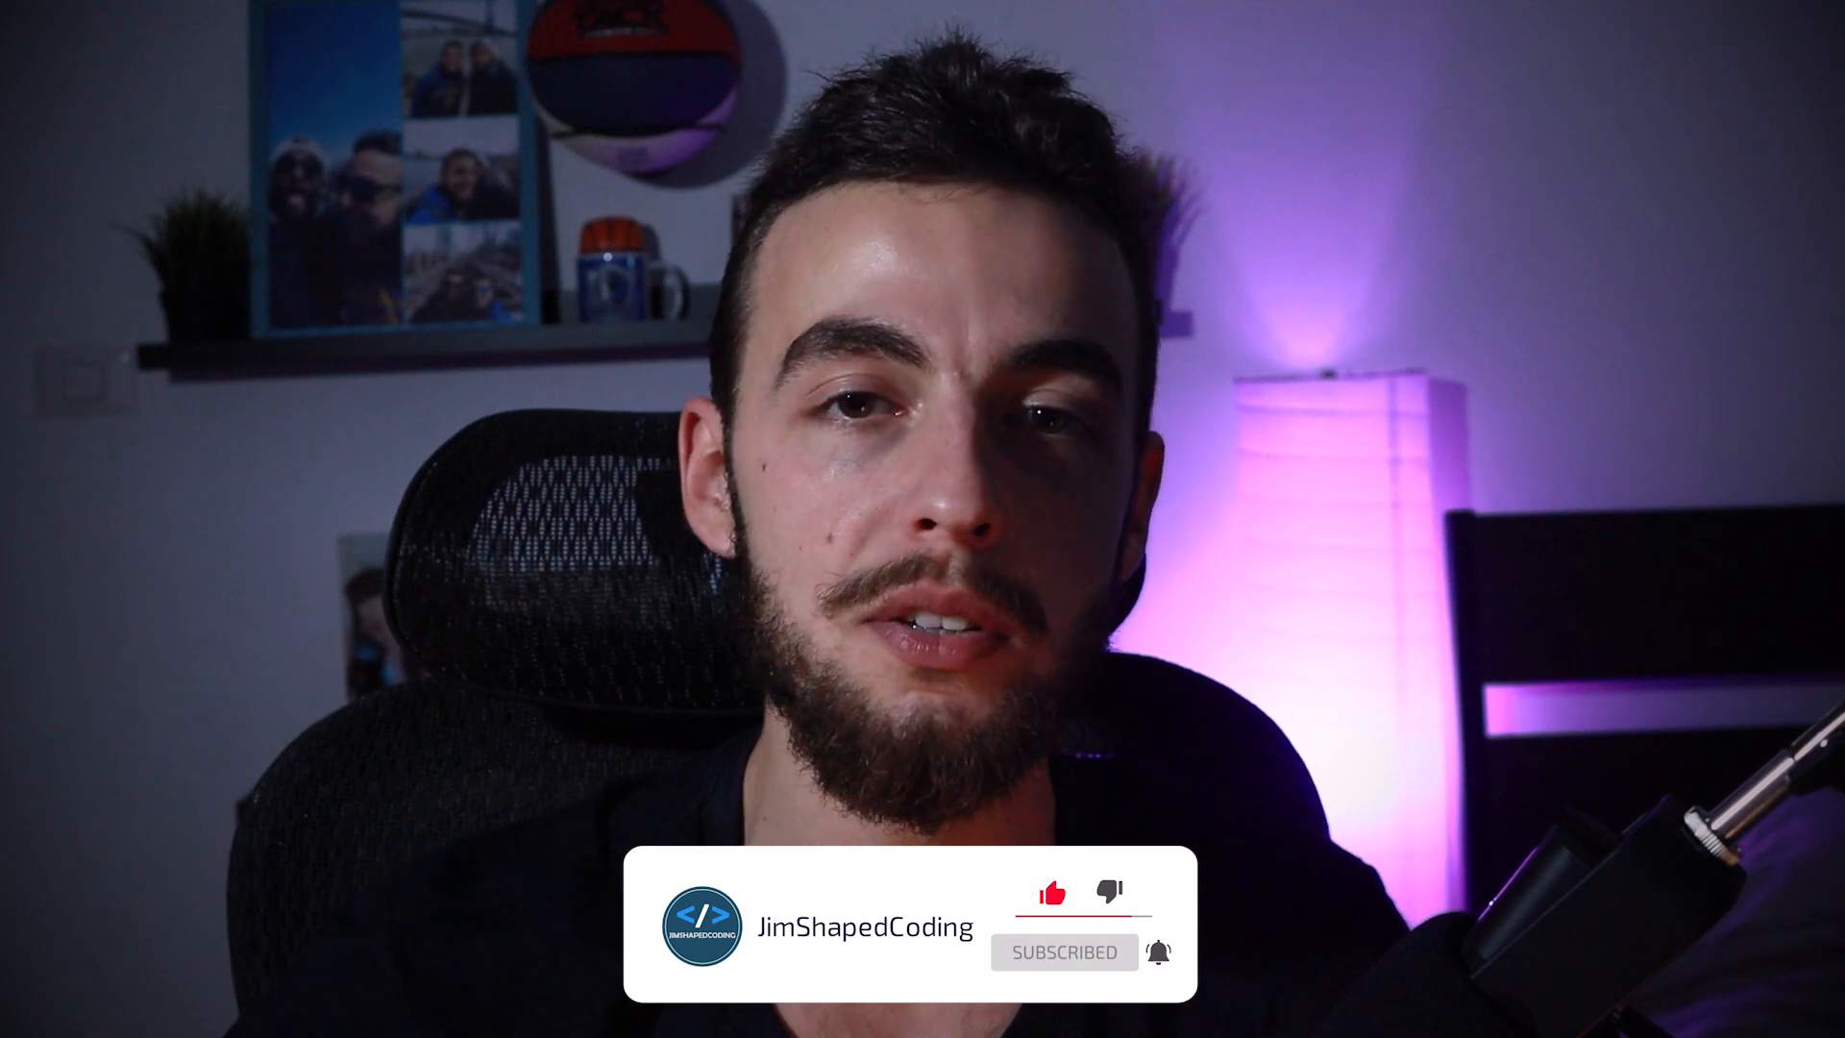